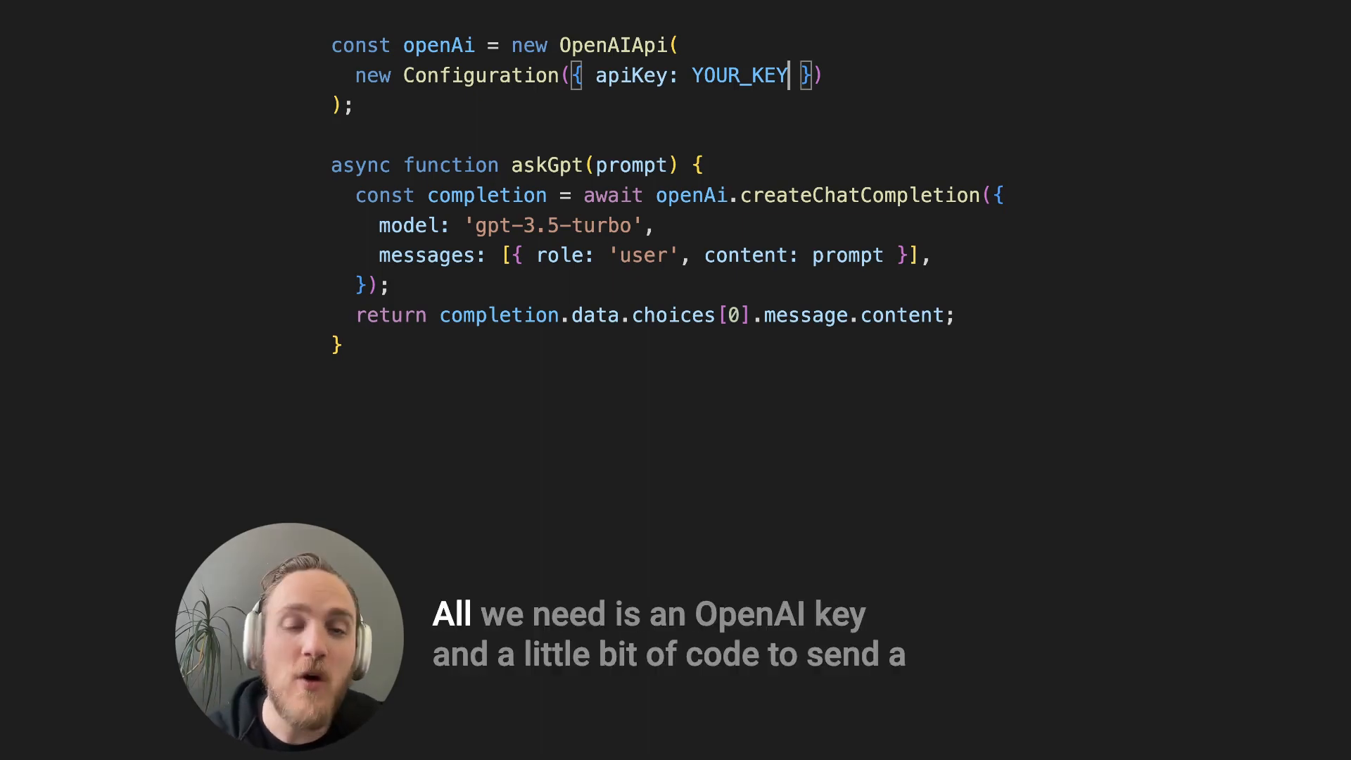
- Translate the 'Code or no code' paragraph into Spanish and AI-generate a 'Discover Your Style' hero section
double_click(738, 75)
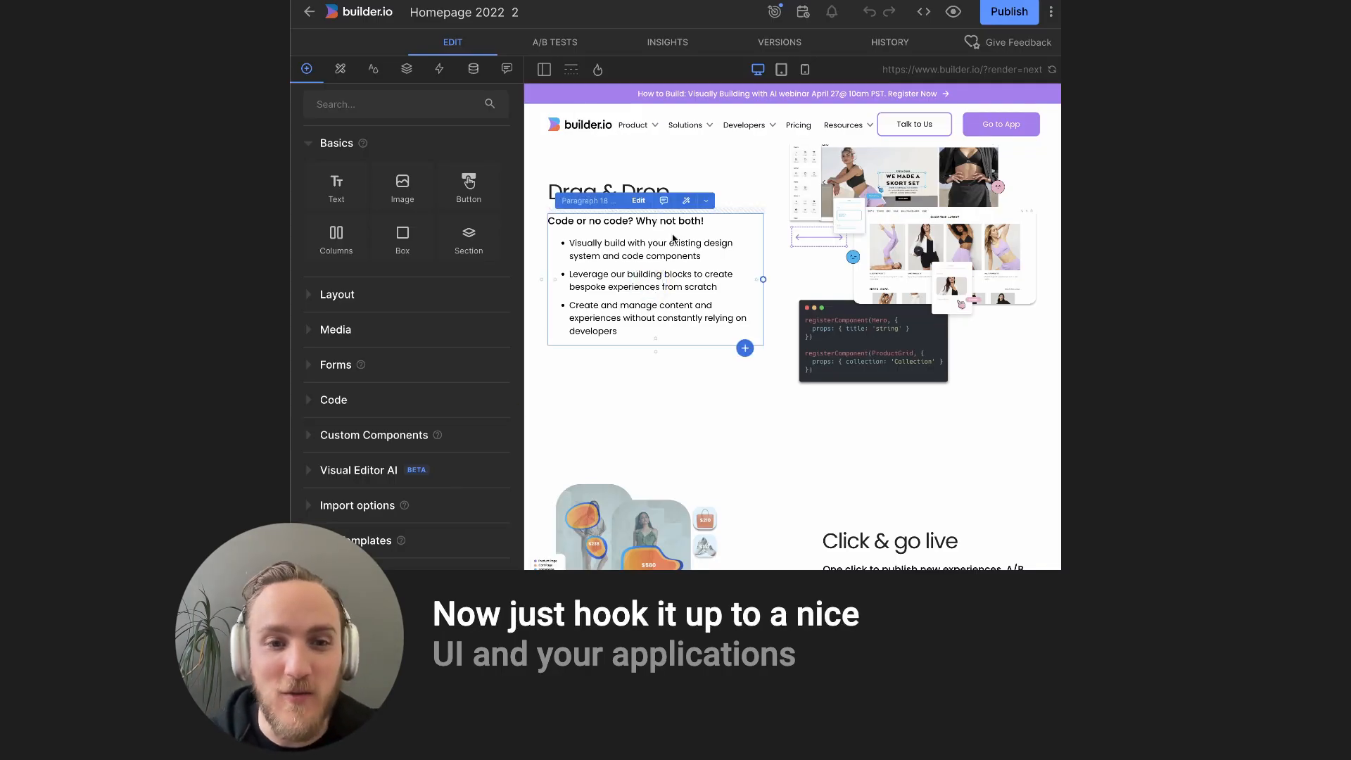
click(686, 200)
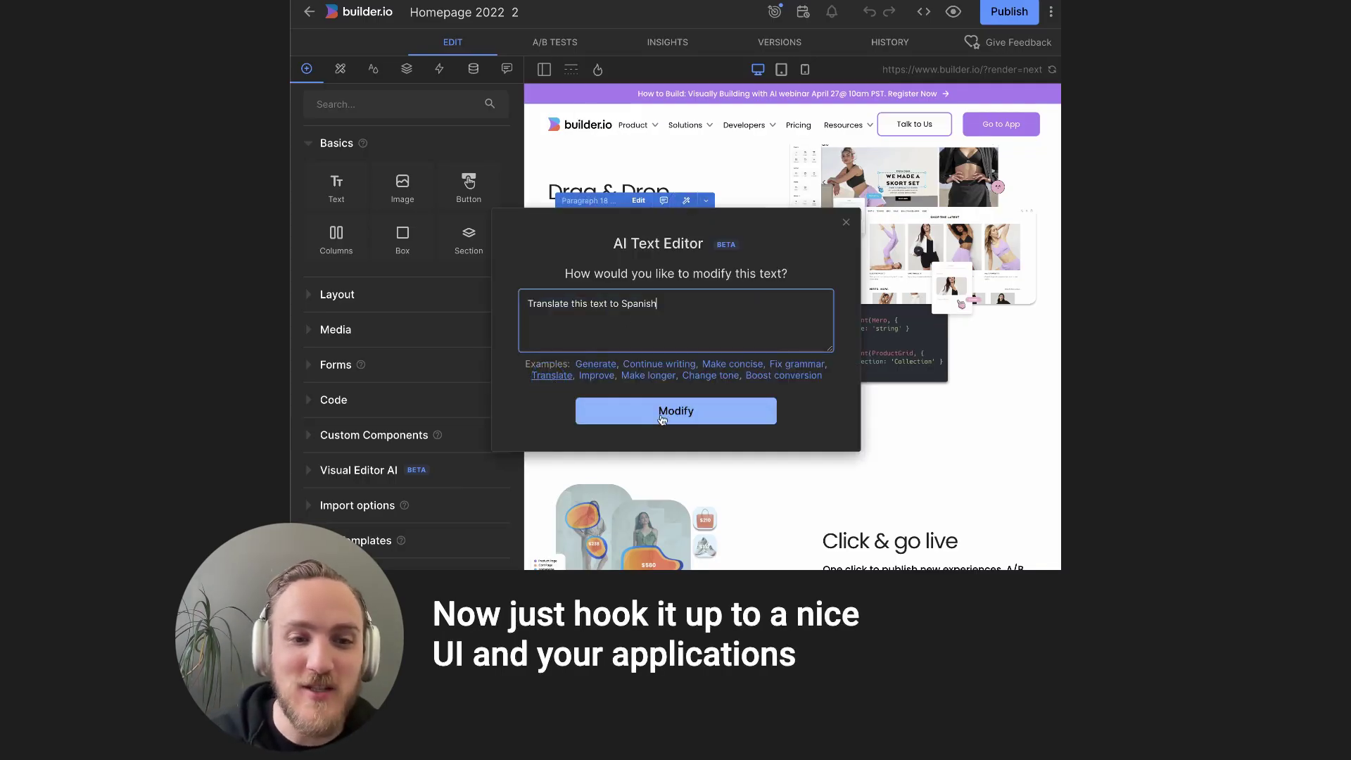
click(674, 410)
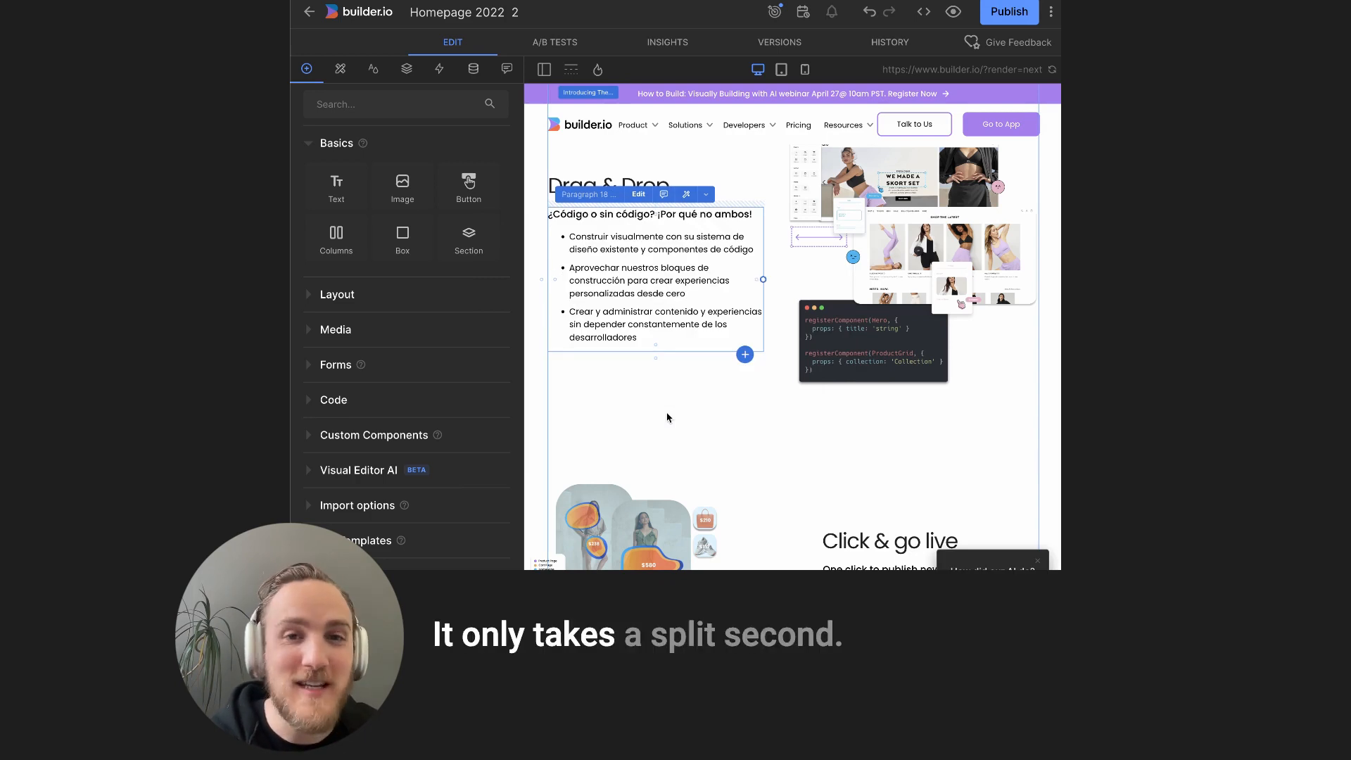
click(358, 469)
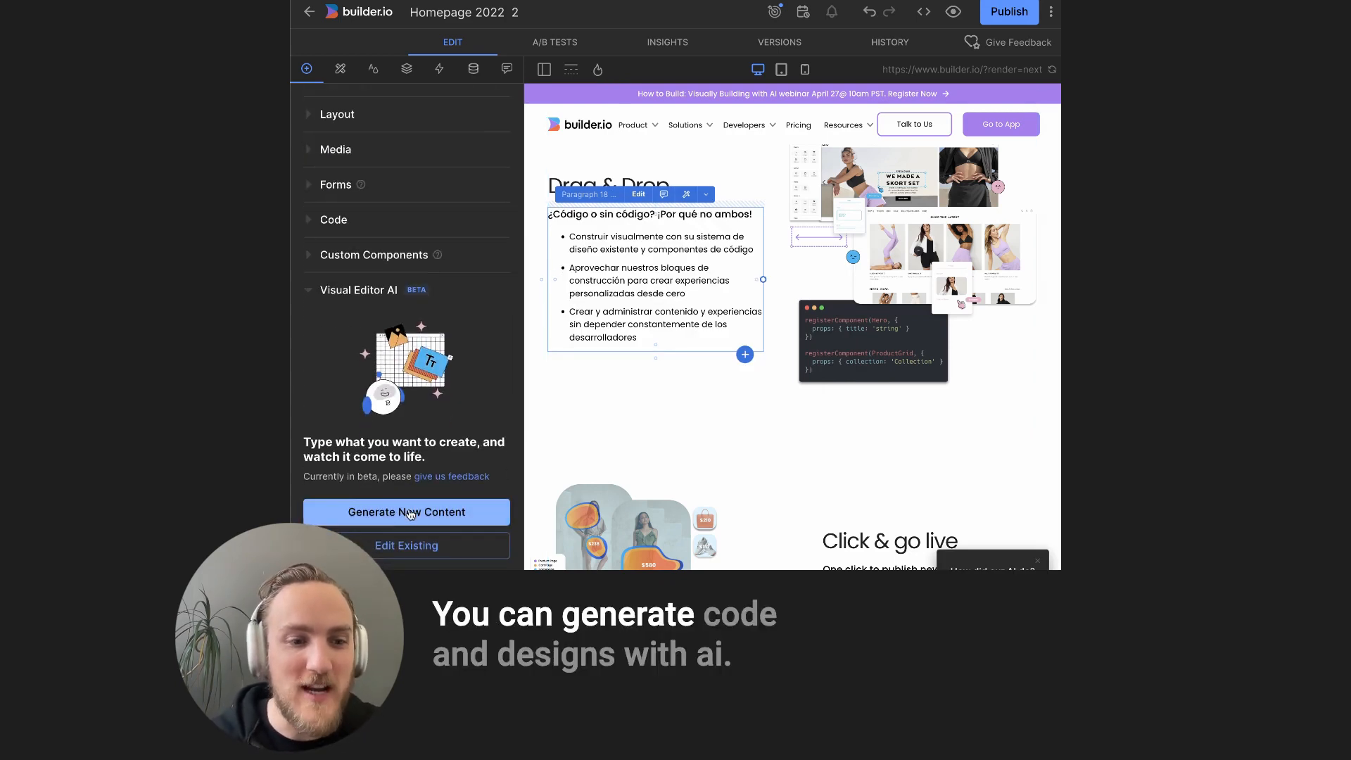
click(406, 511)
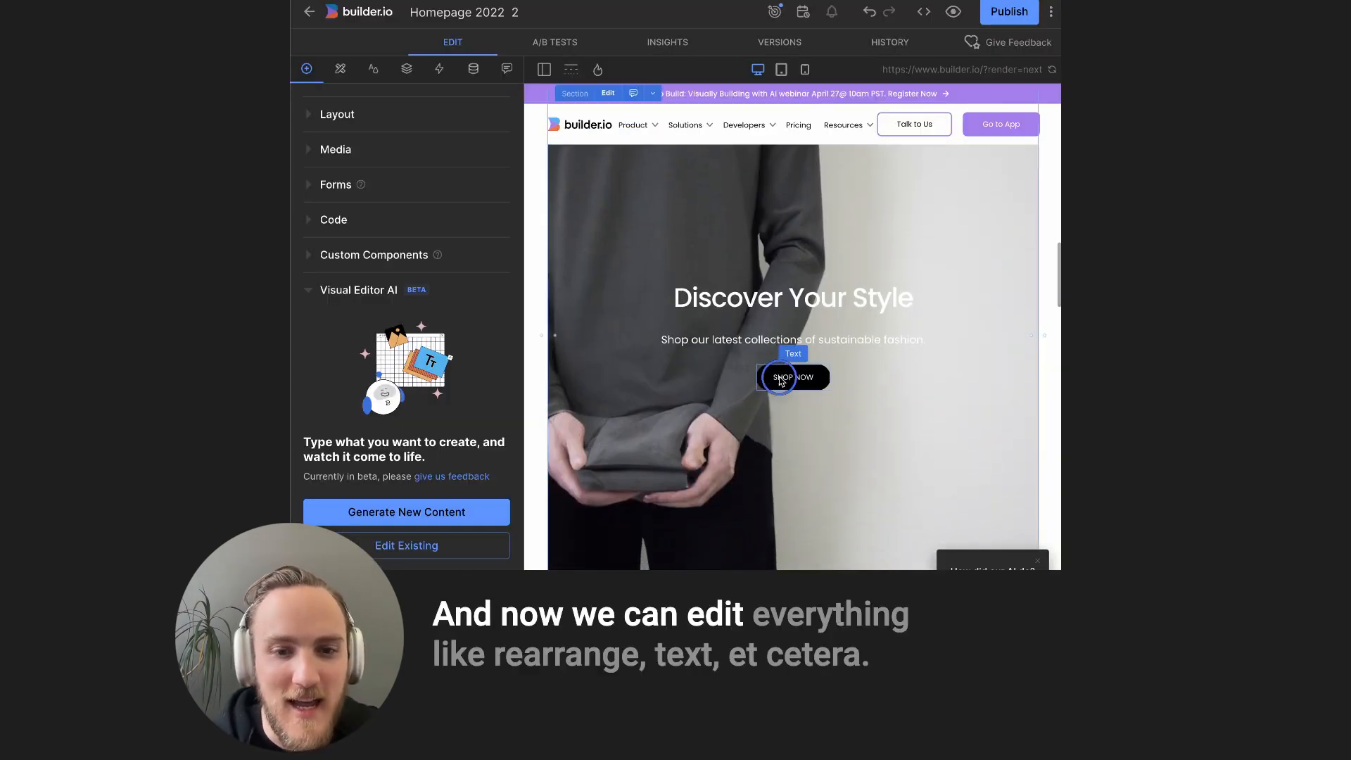
- Change the 'Discover Your Style' heading to 'Text etc' and fetch two new jokes
click(793, 297)
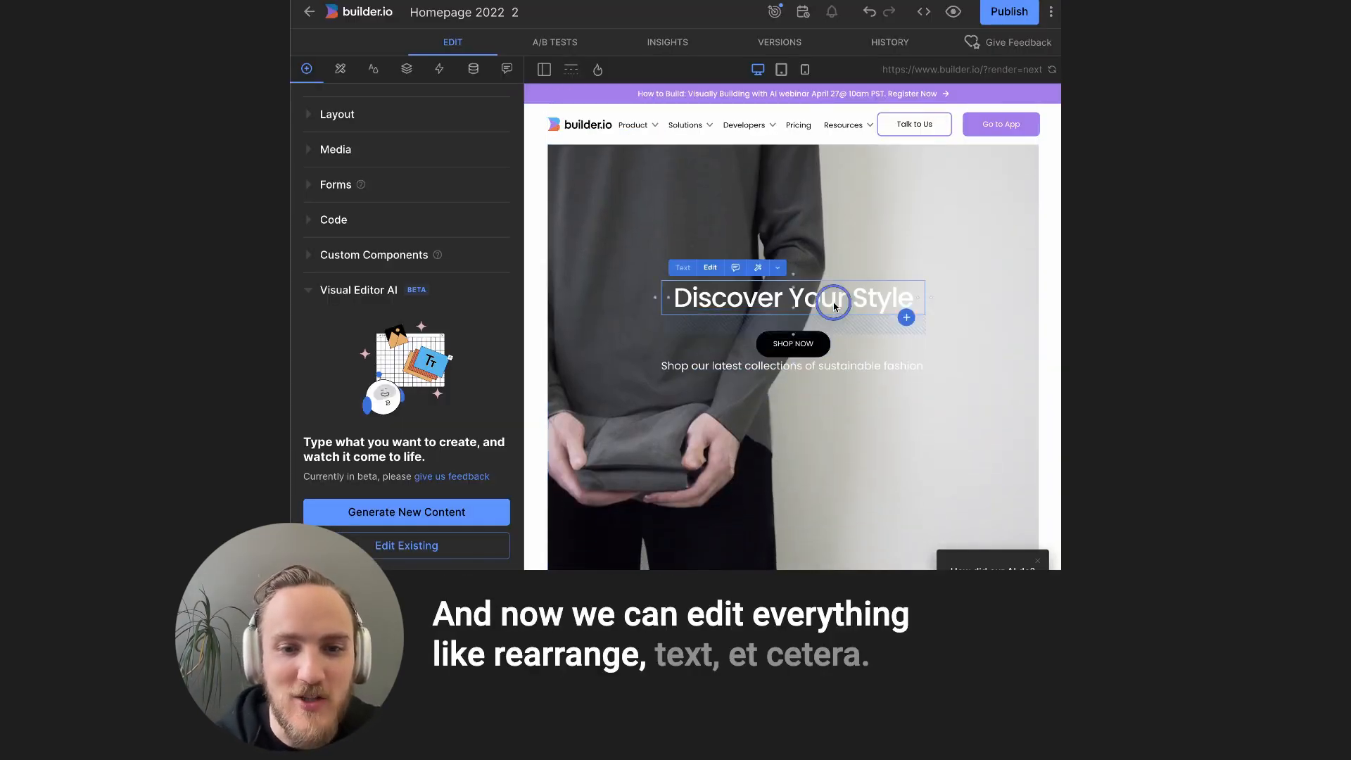
text(Text etc)
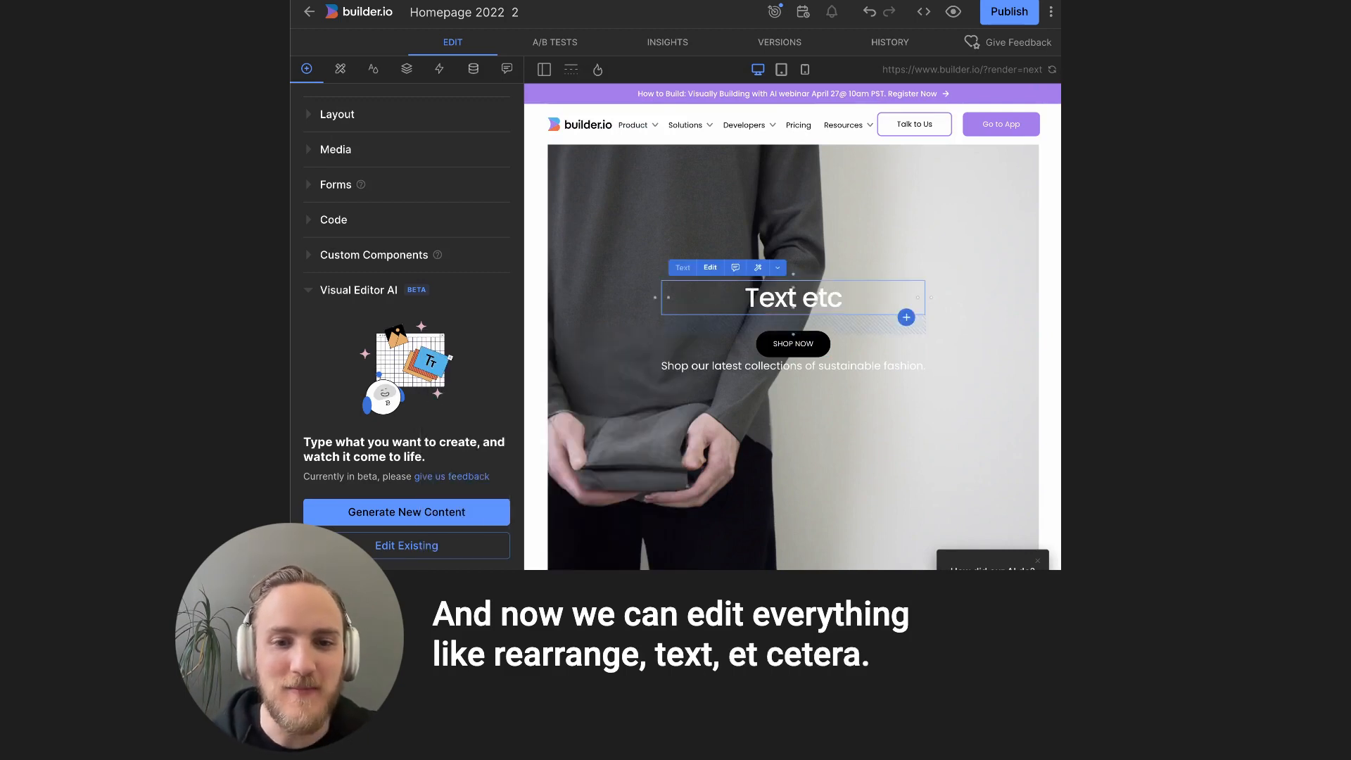
click(405, 511)
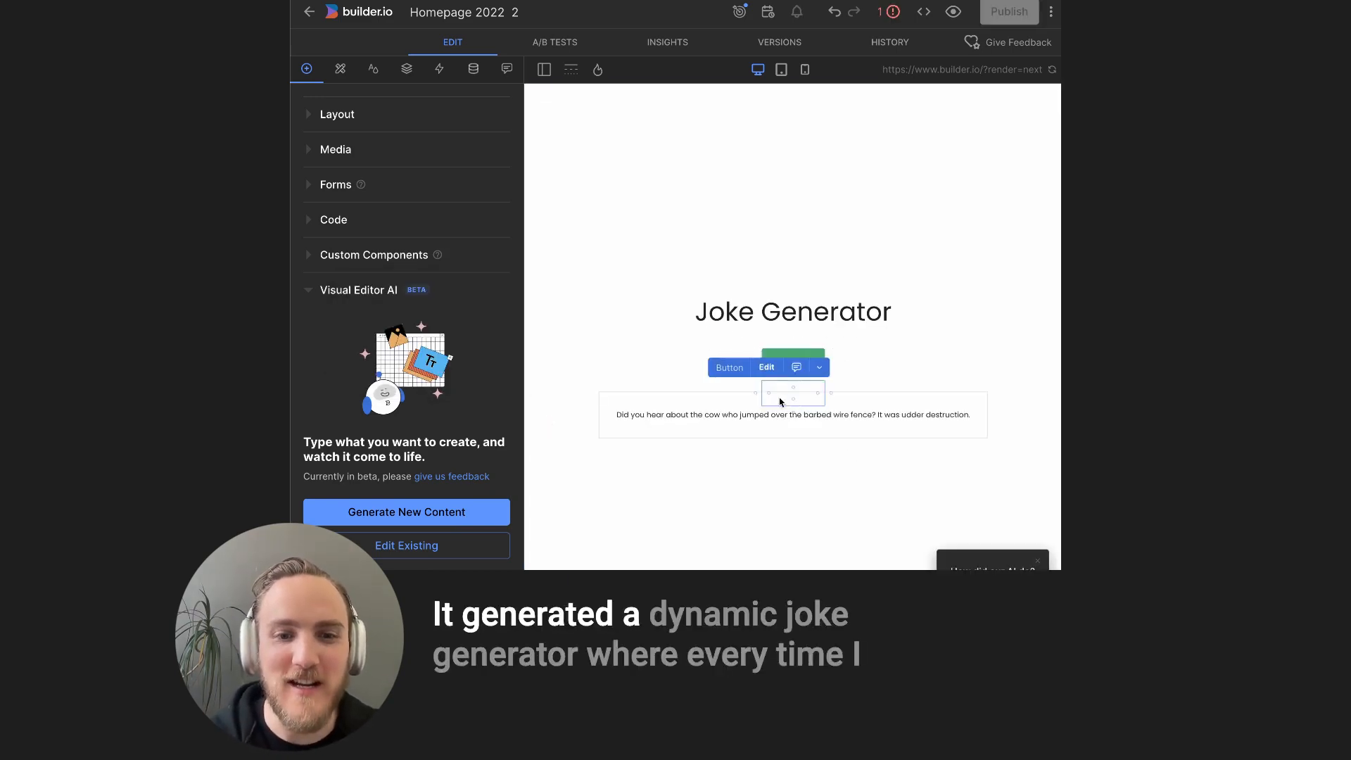
click(793, 360)
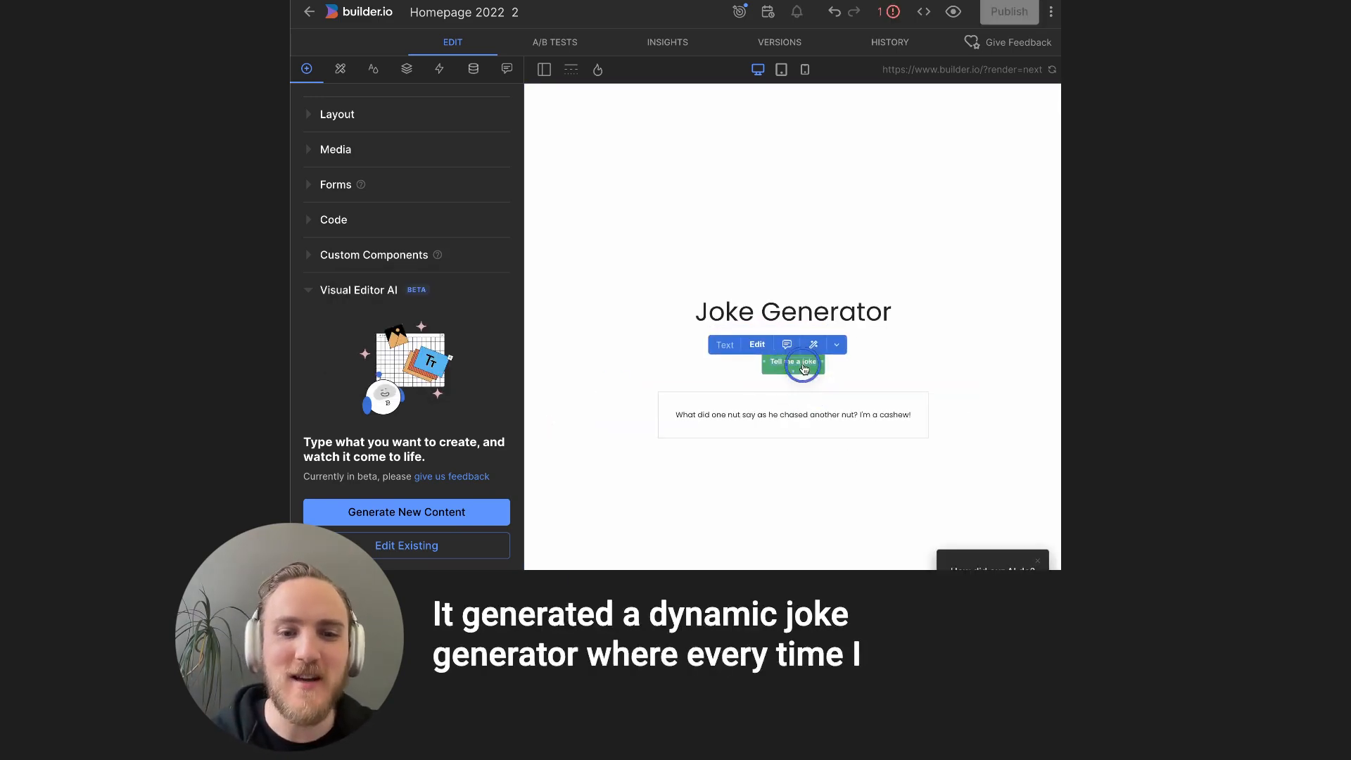
click(790, 363)
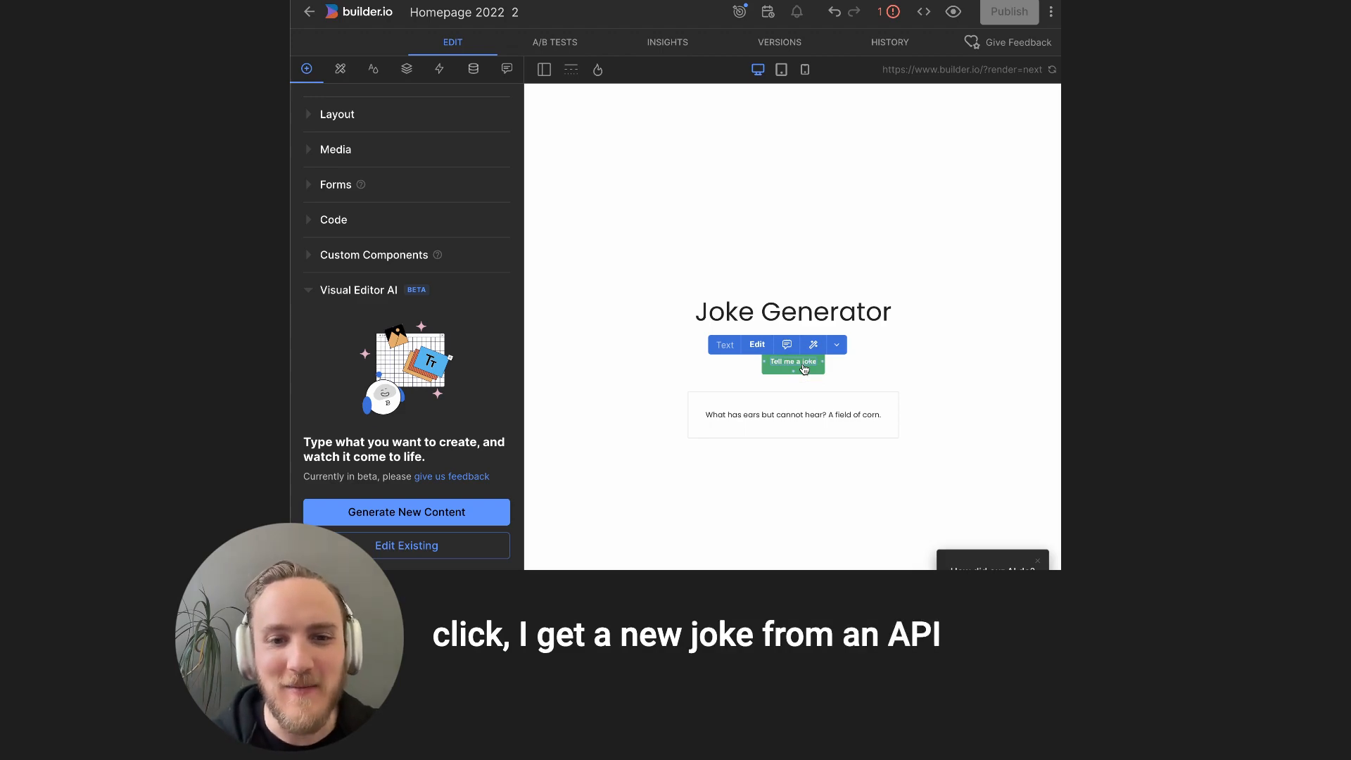
- Send the AI editor 'give me a dark mode' for the Joke Generator box
click(813, 344)
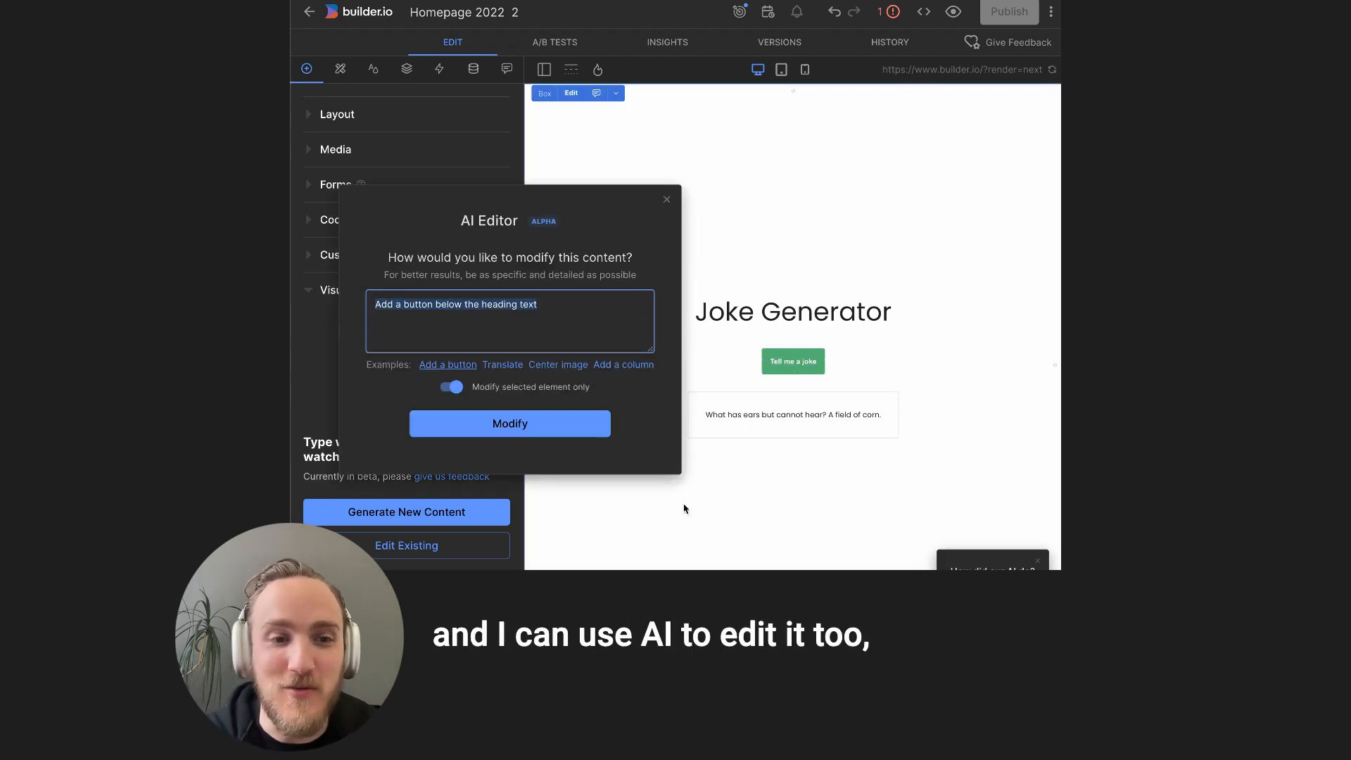
text(give me a dark mode)
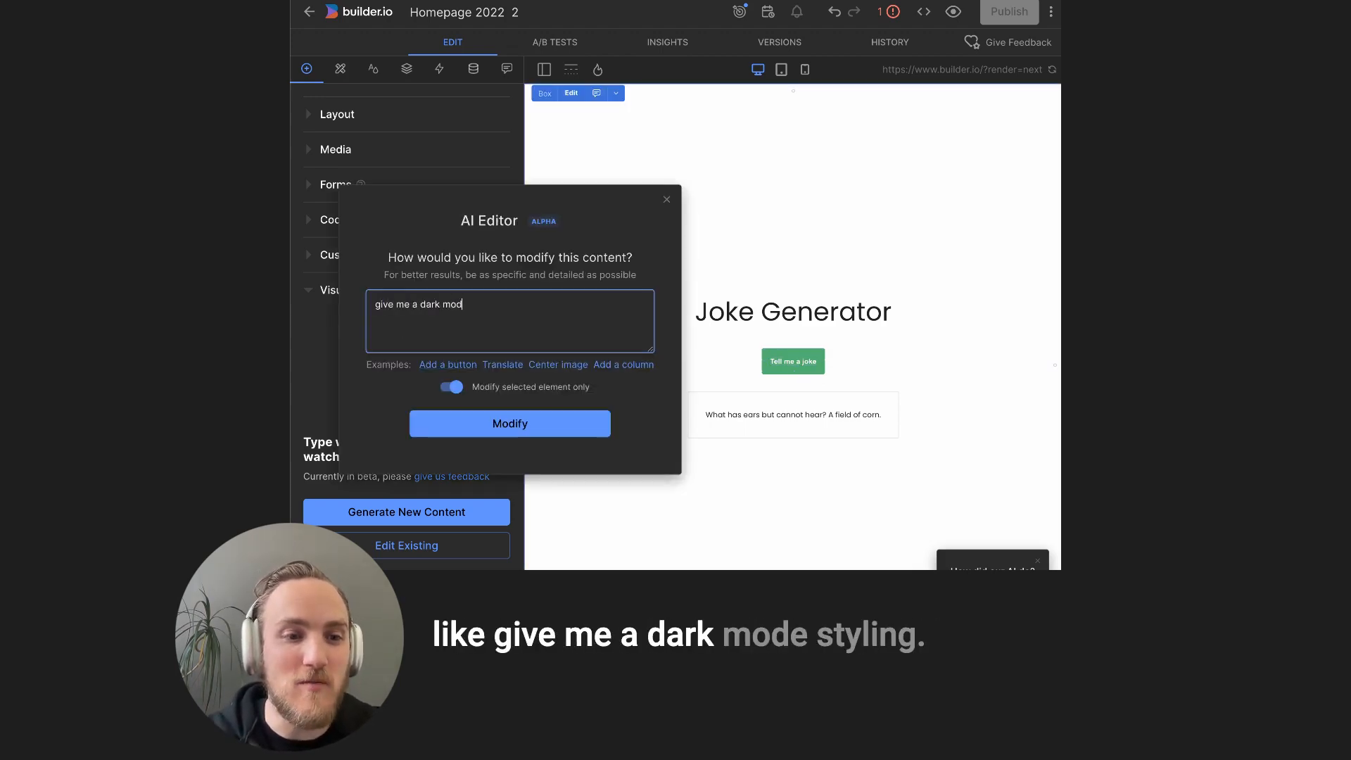
click(509, 423)
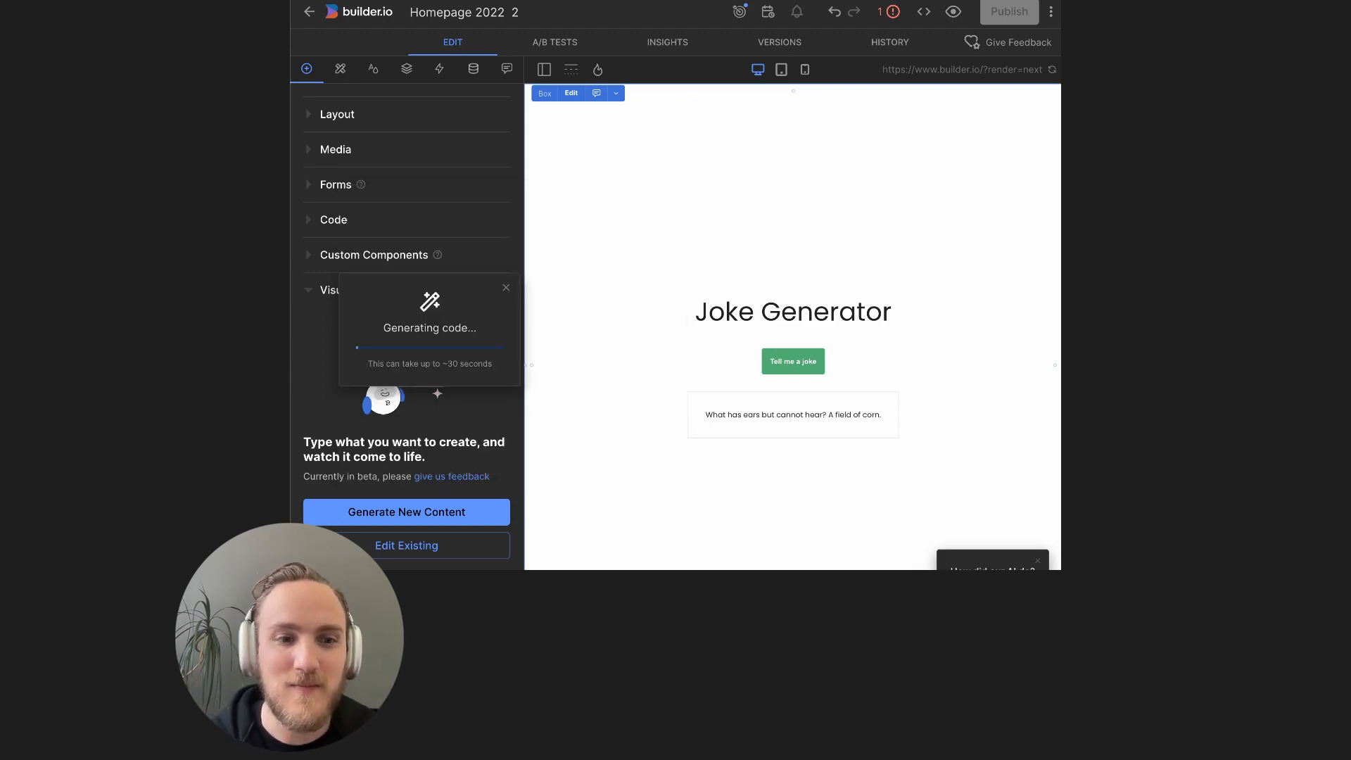